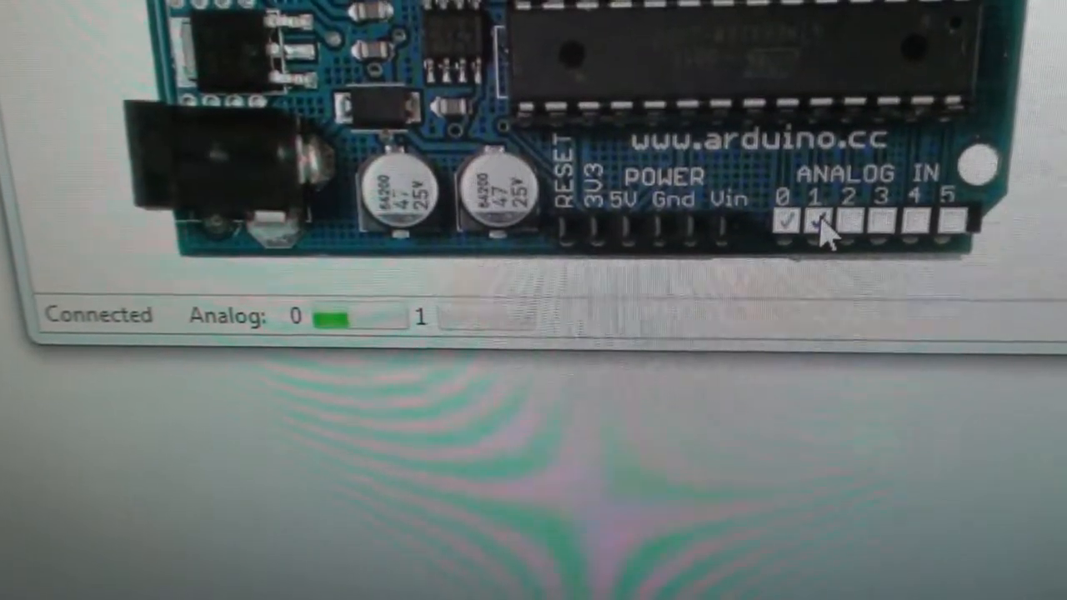
- Enable analog input pin 2 so its live level bar appears alongside inputs 0 and 1
left_click(867, 220)
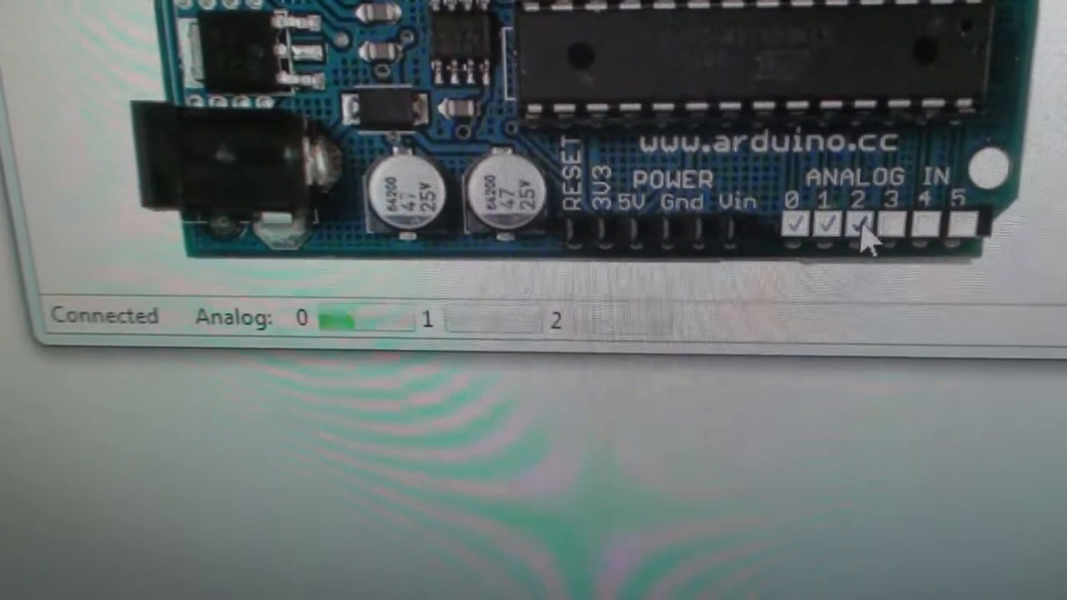